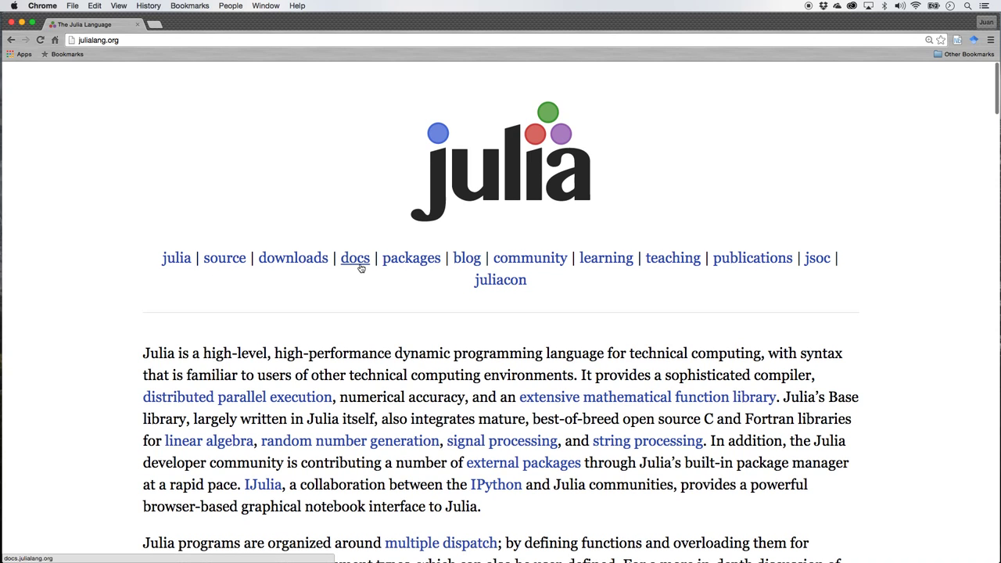
mouse_move(607, 258)
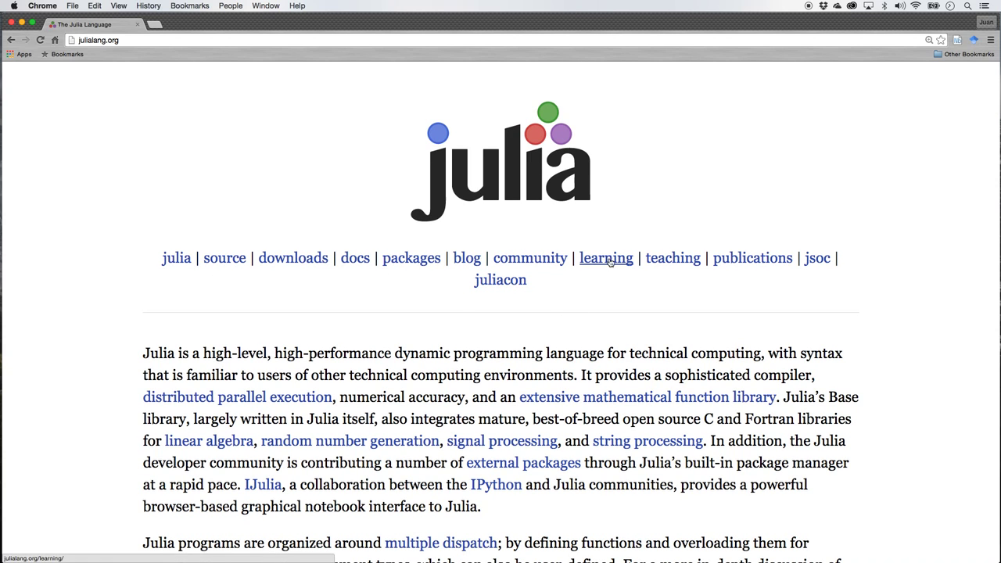
mouse_move(603, 300)
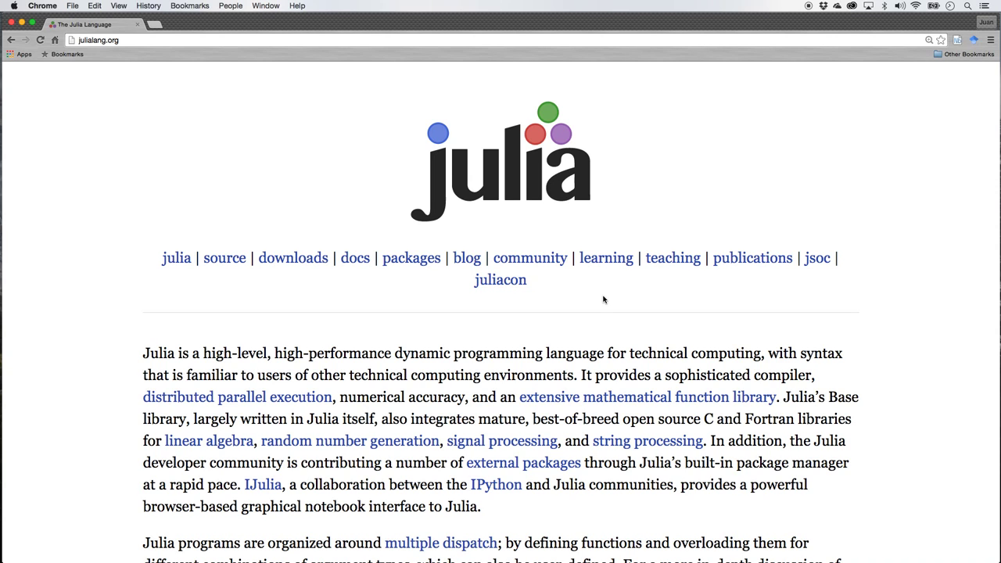
mouse_move(417, 293)
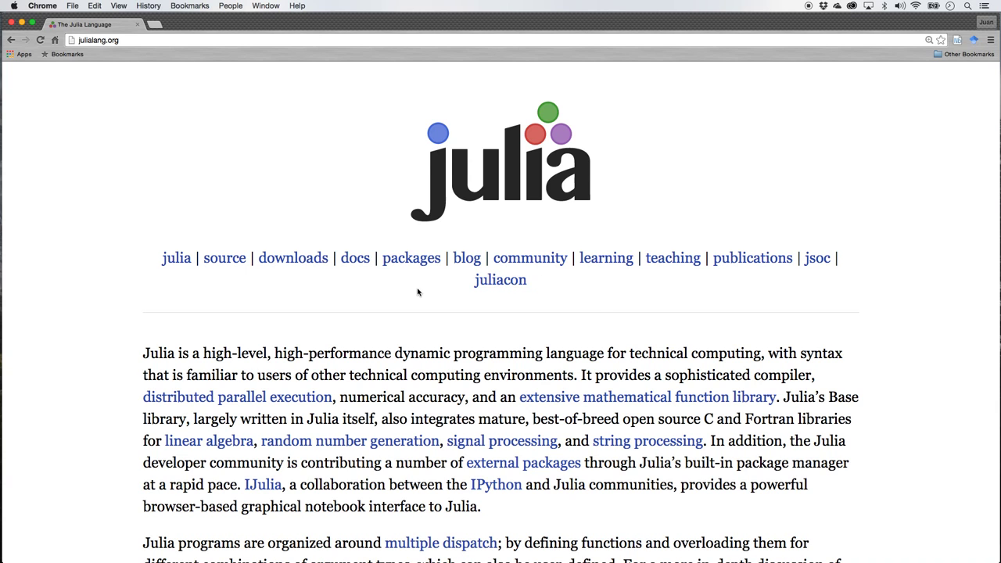
Review the Current Release section of the downloads page, then follow the link to JuliaBox.
left_click(292, 257)
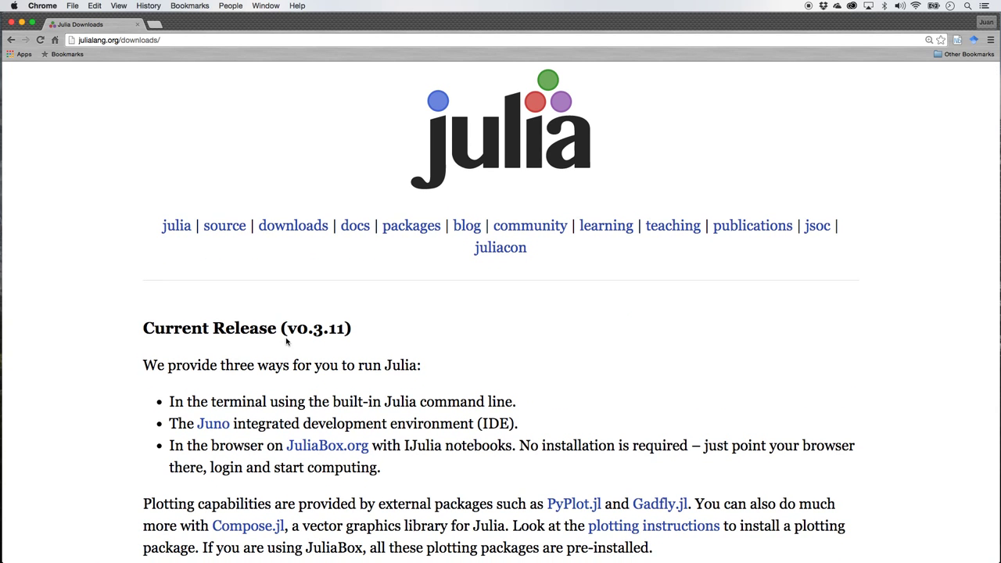
mouse_move(309, 353)
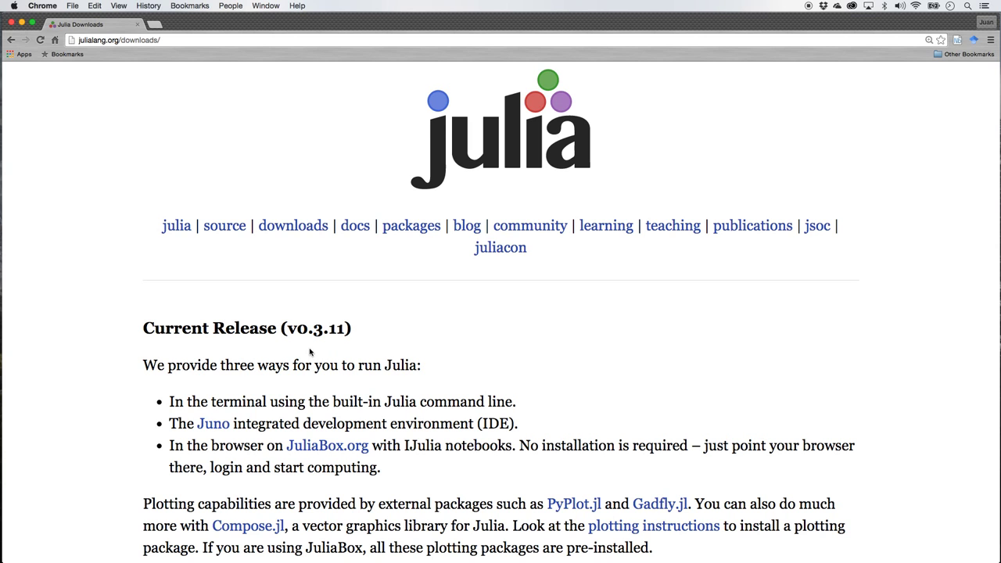
scroll("down", 3)
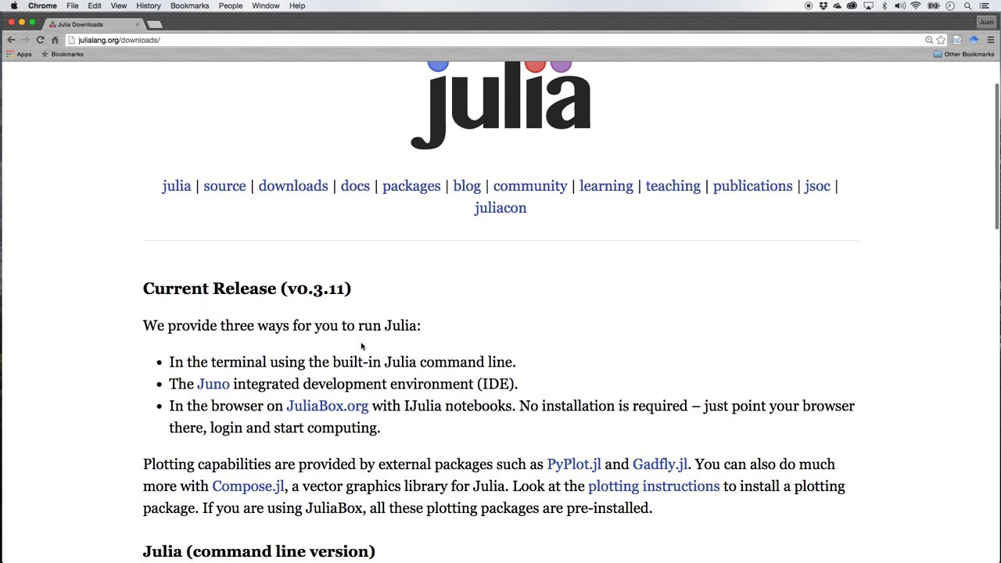
scroll("down", 3)
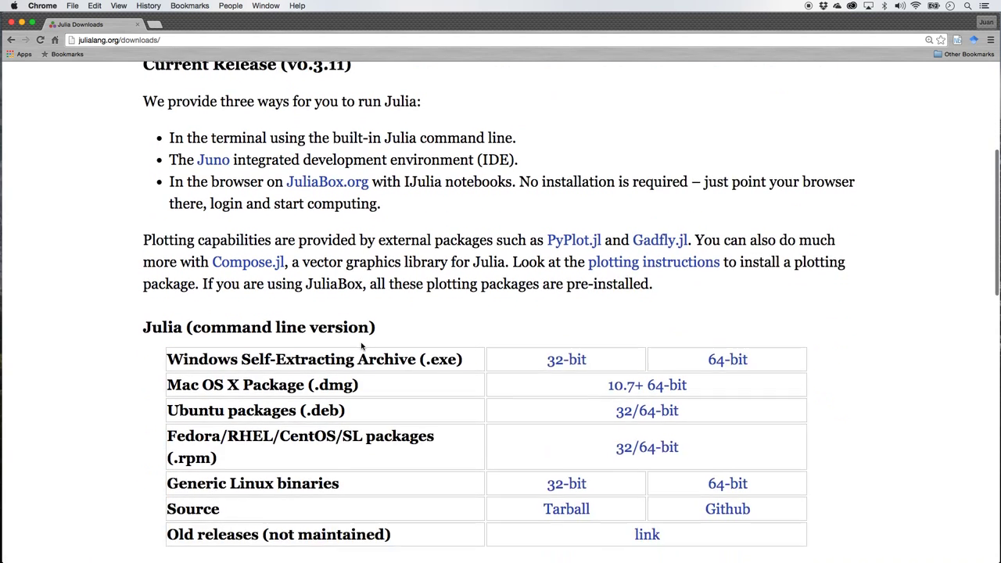
scroll("down", 3)
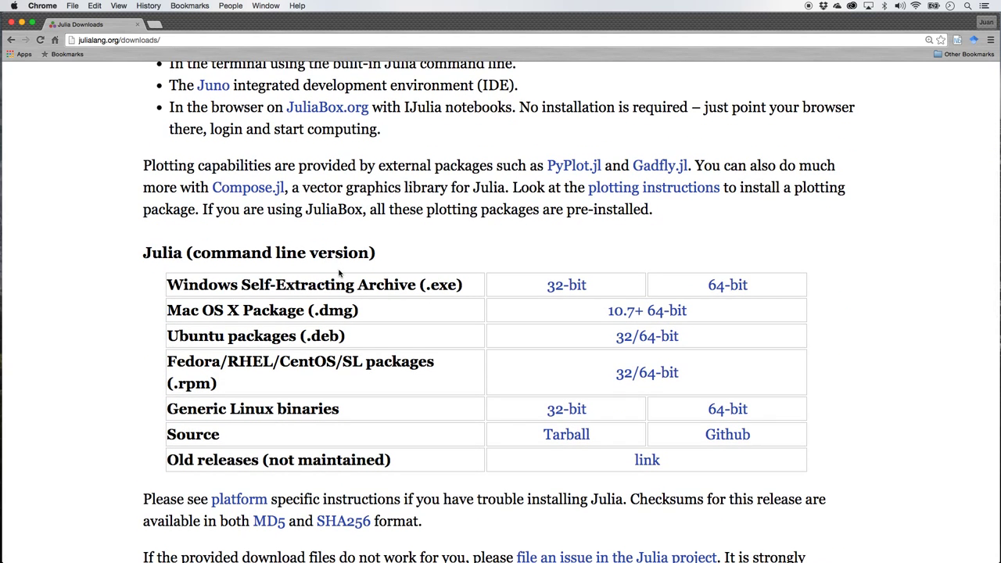
mouse_move(260, 326)
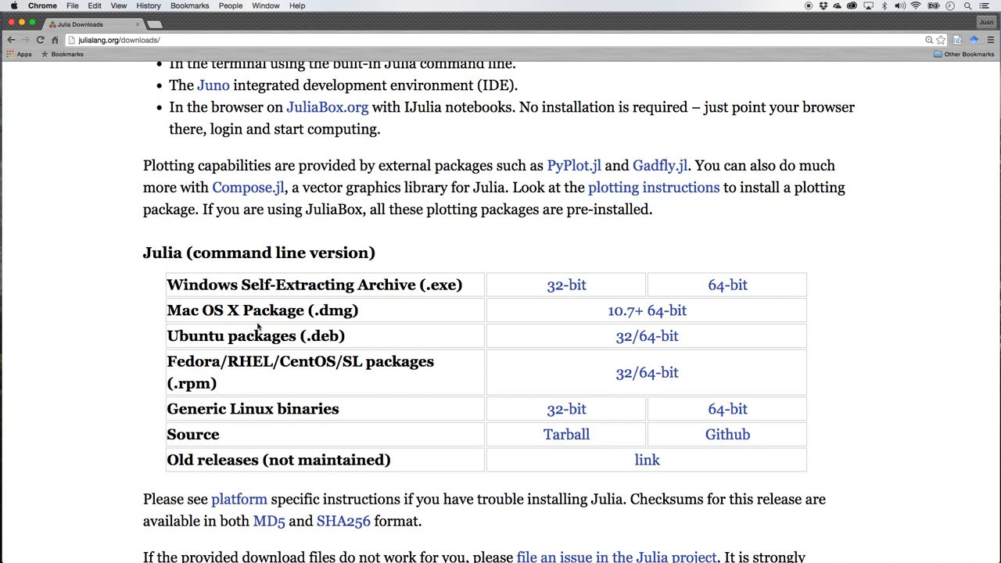
mouse_move(241, 390)
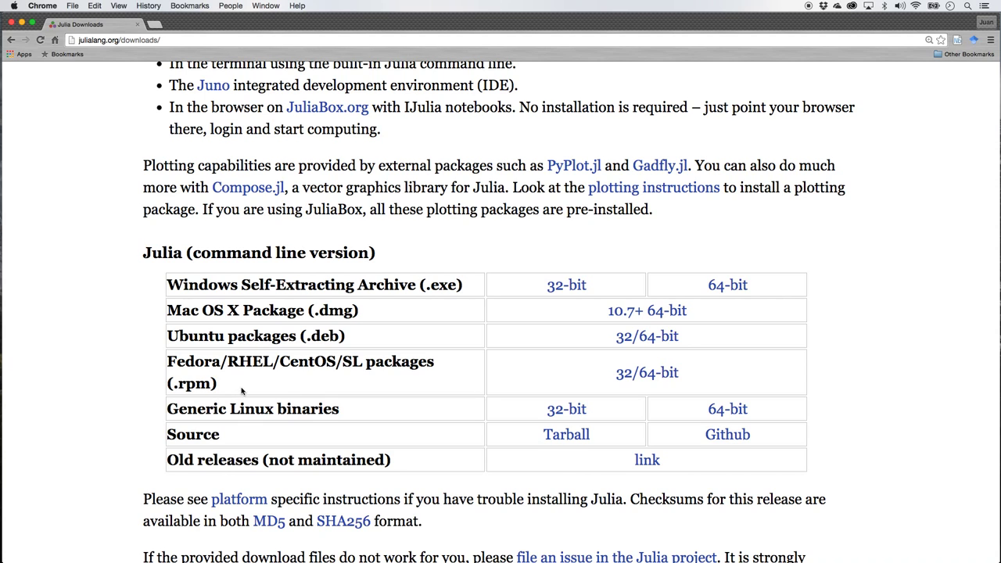
mouse_move(332, 381)
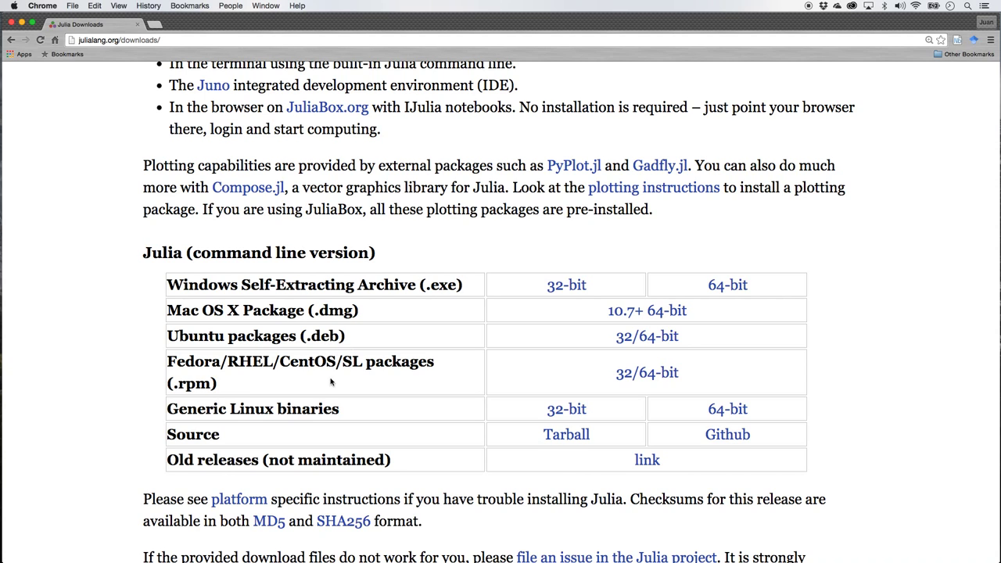
mouse_move(356, 383)
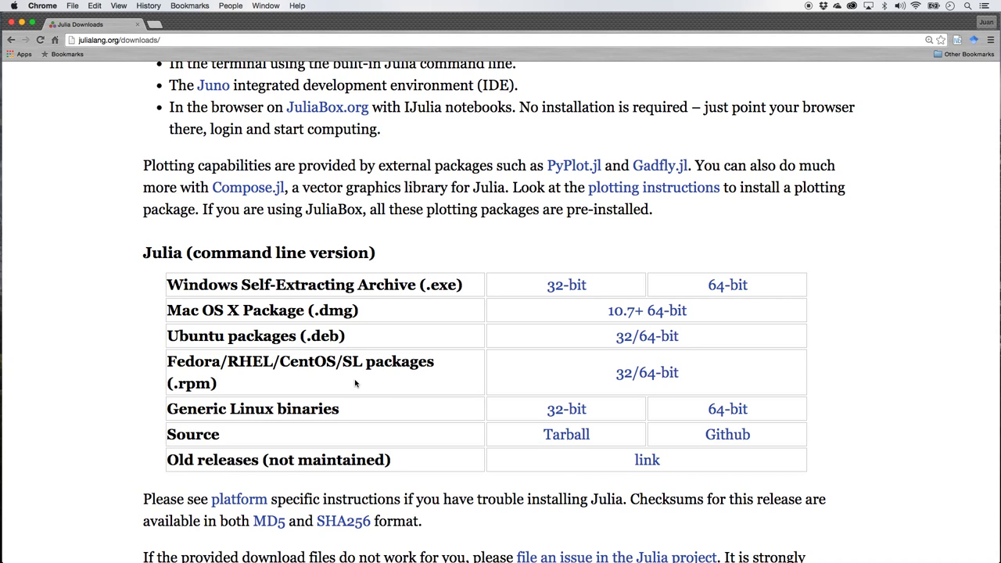
mouse_move(491, 248)
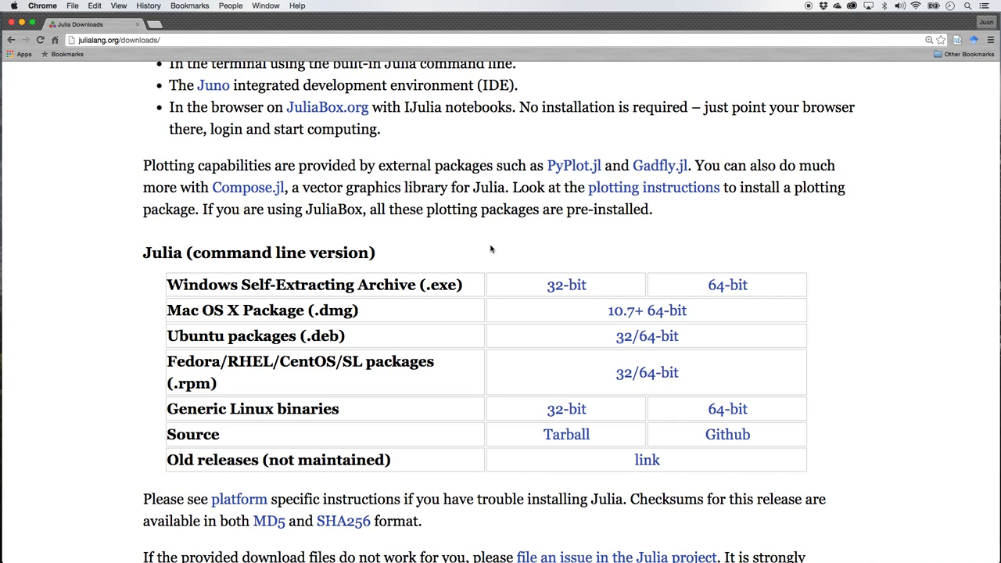
scroll("up", 3)
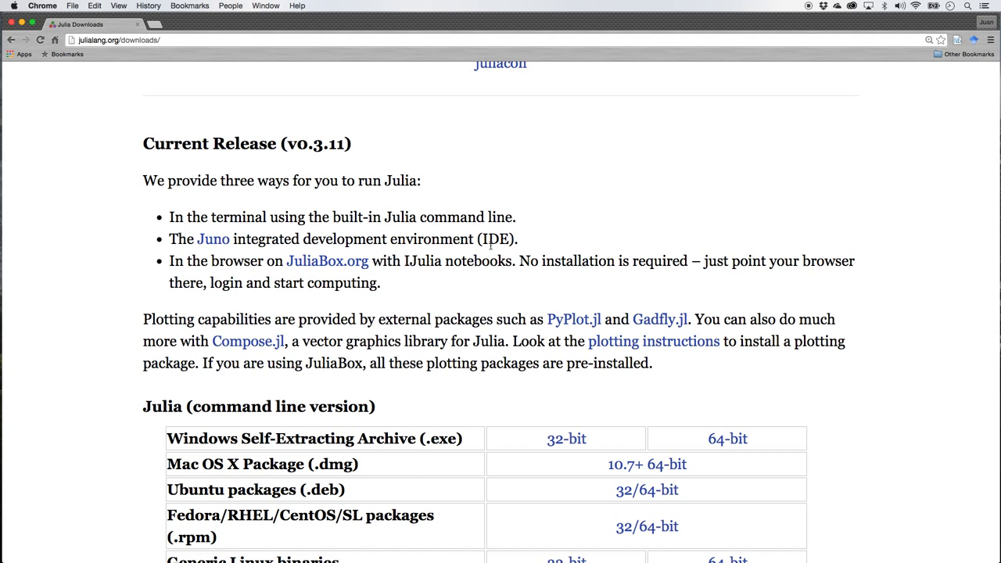
mouse_move(401, 472)
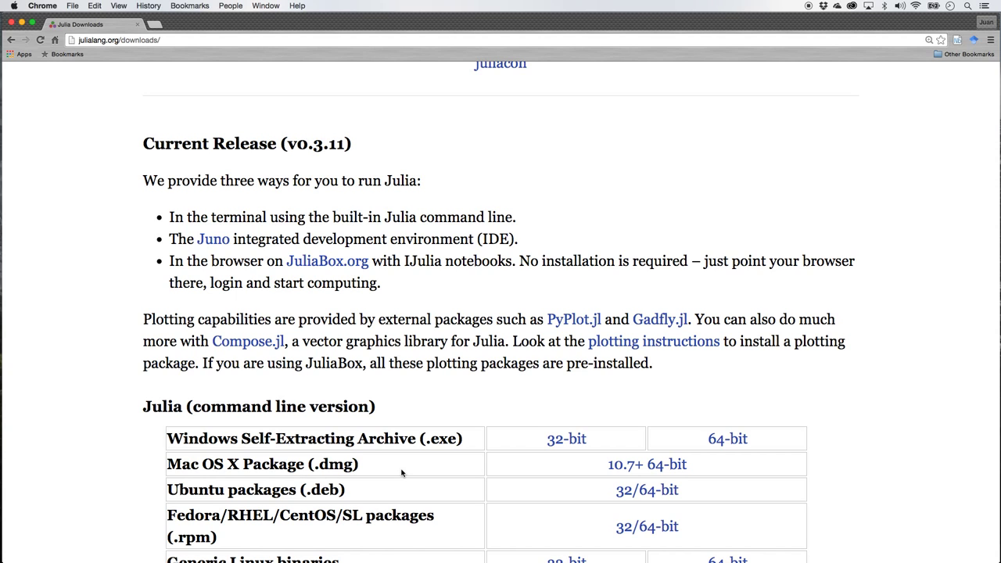
mouse_move(391, 341)
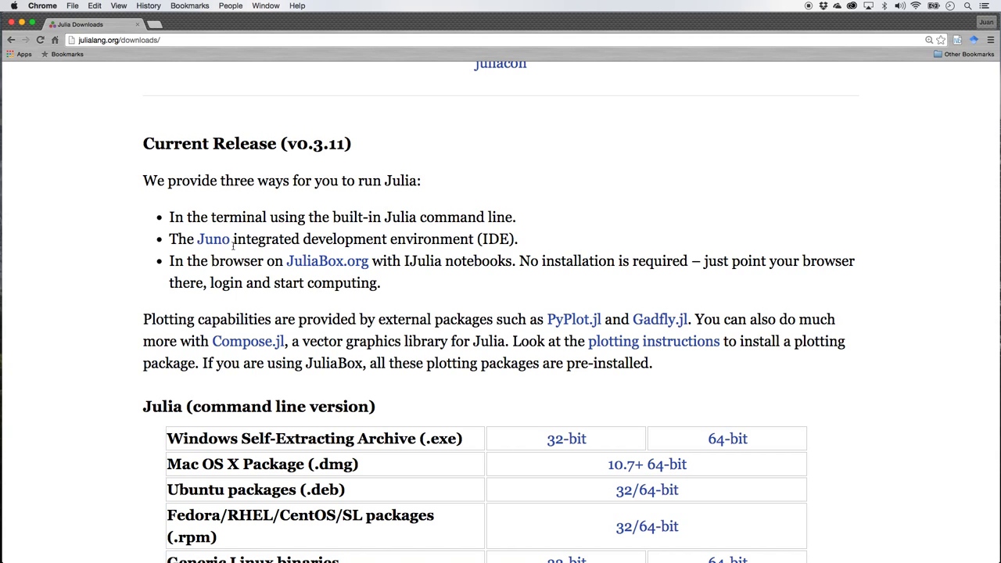
mouse_move(213, 240)
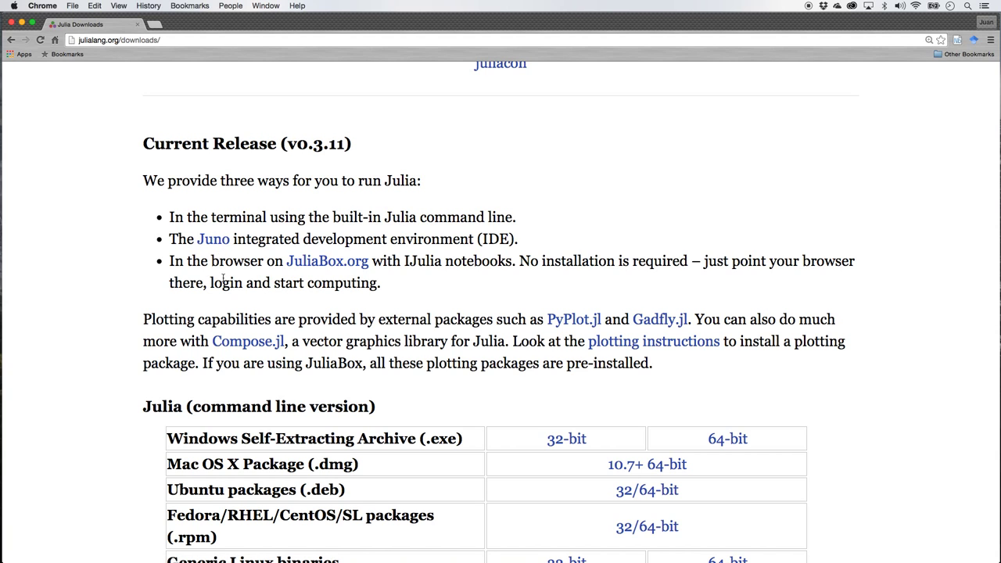
mouse_move(291, 331)
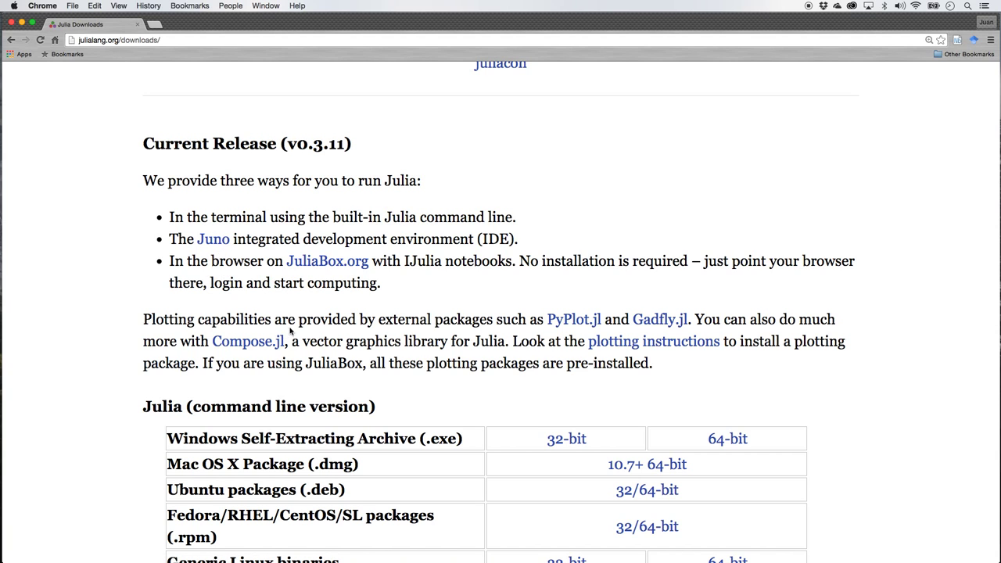
mouse_move(327, 259)
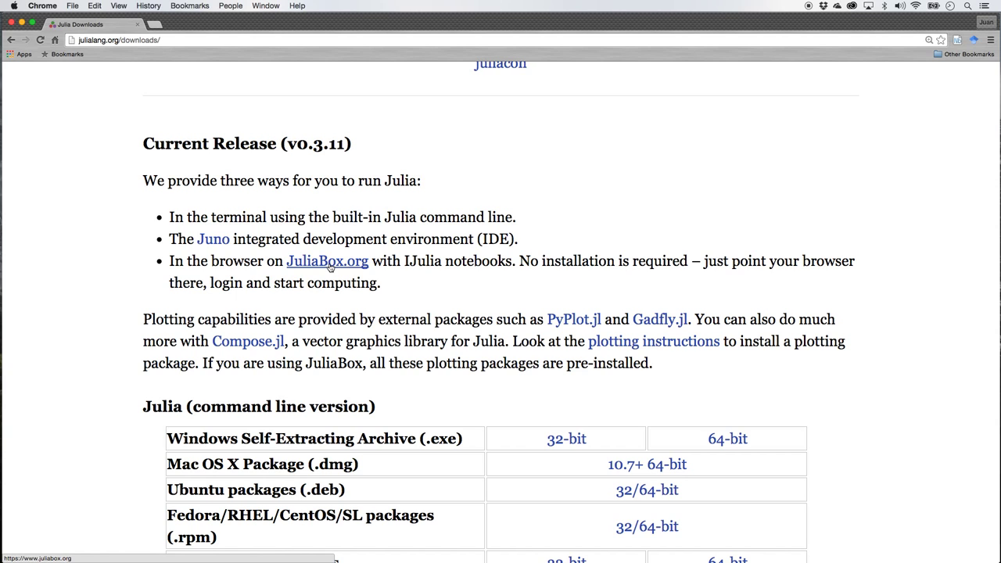
mouse_move(426, 262)
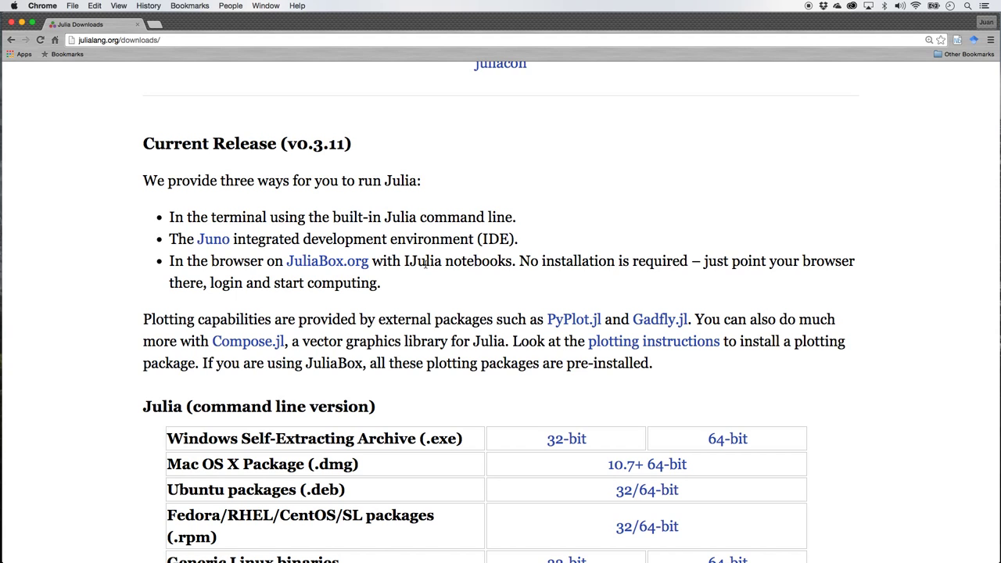
mouse_move(425, 275)
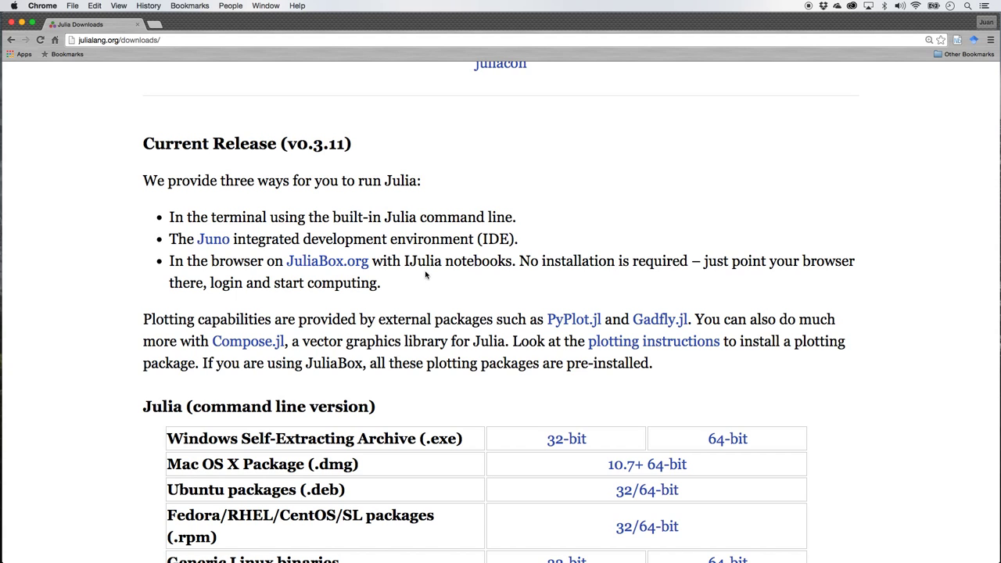
mouse_move(479, 268)
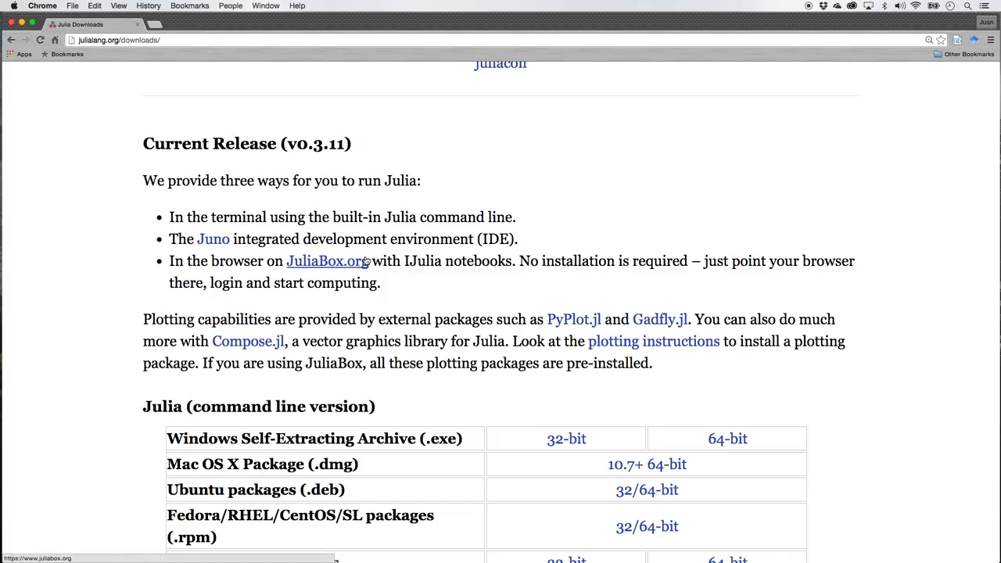
left_click(327, 260)
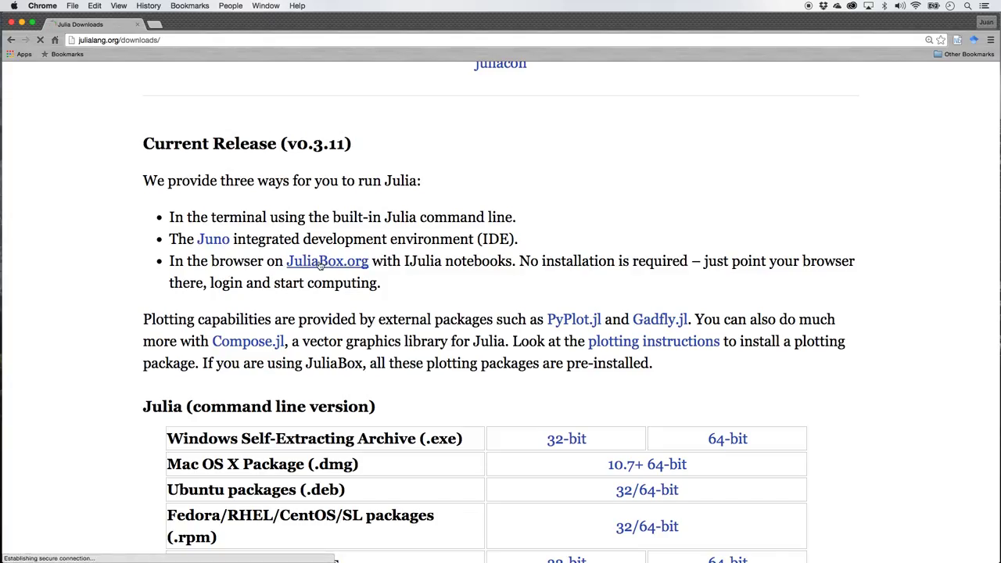
left_click(327, 260)
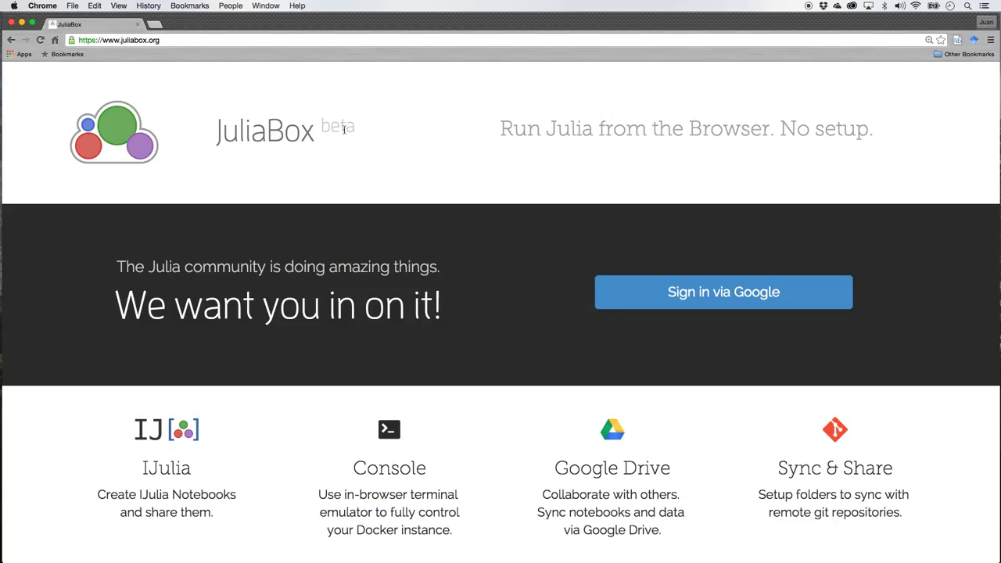
mouse_move(367, 156)
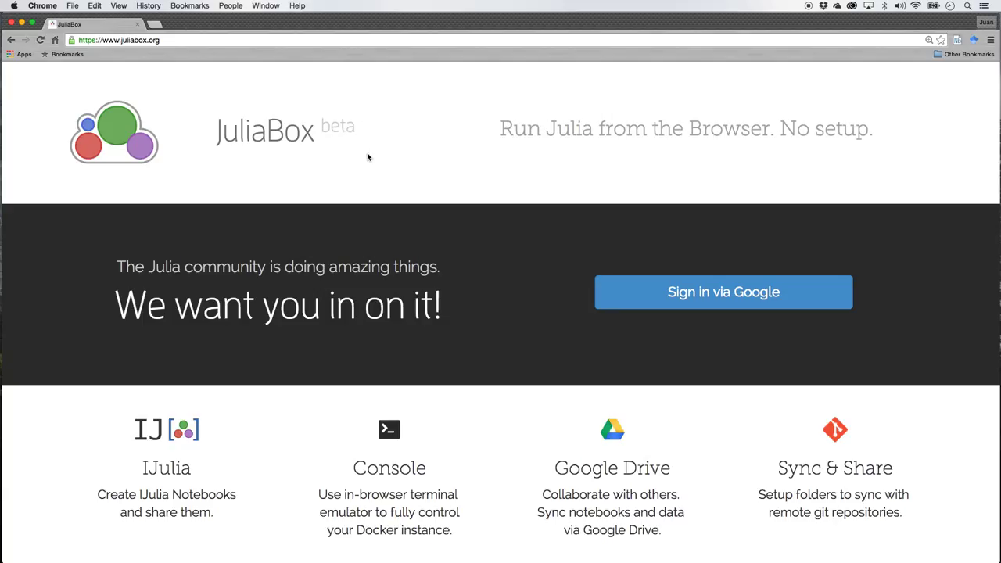
mouse_move(419, 206)
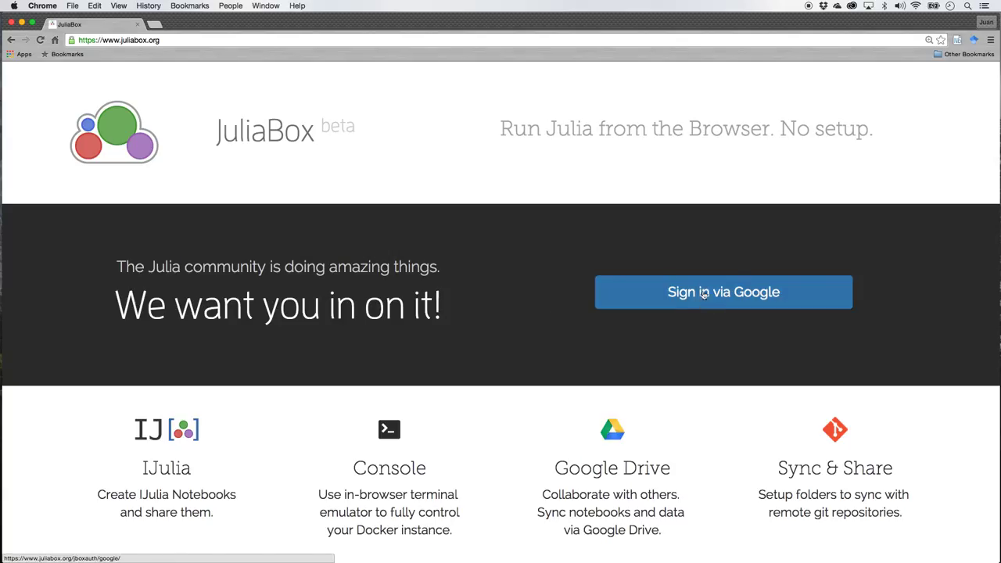
mouse_move(719, 293)
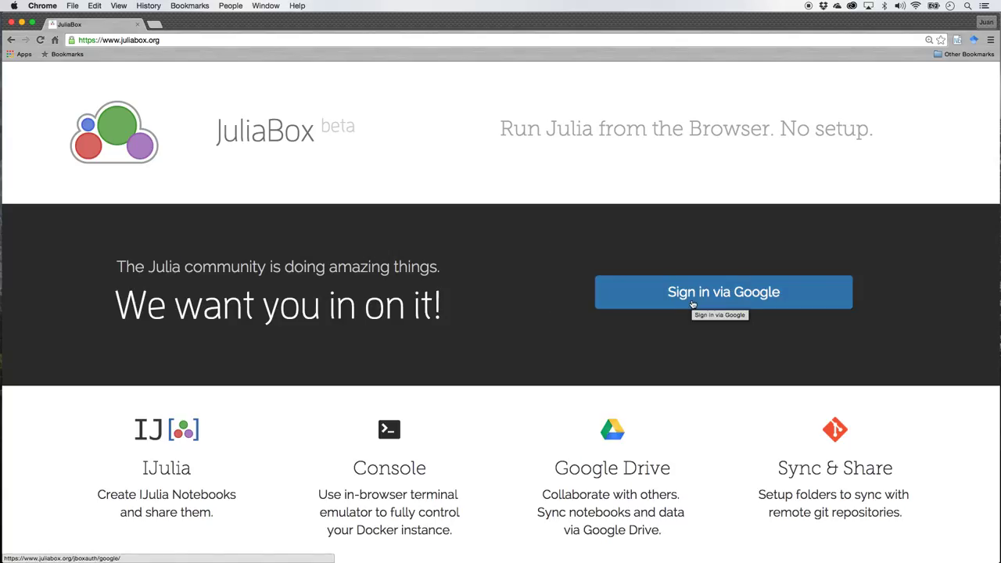
mouse_move(491, 256)
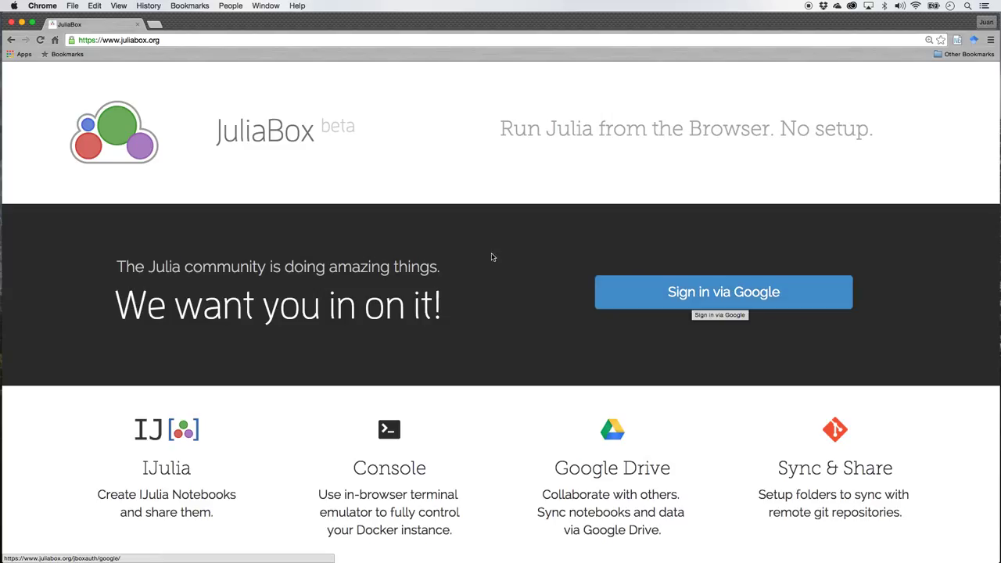
mouse_move(235, 366)
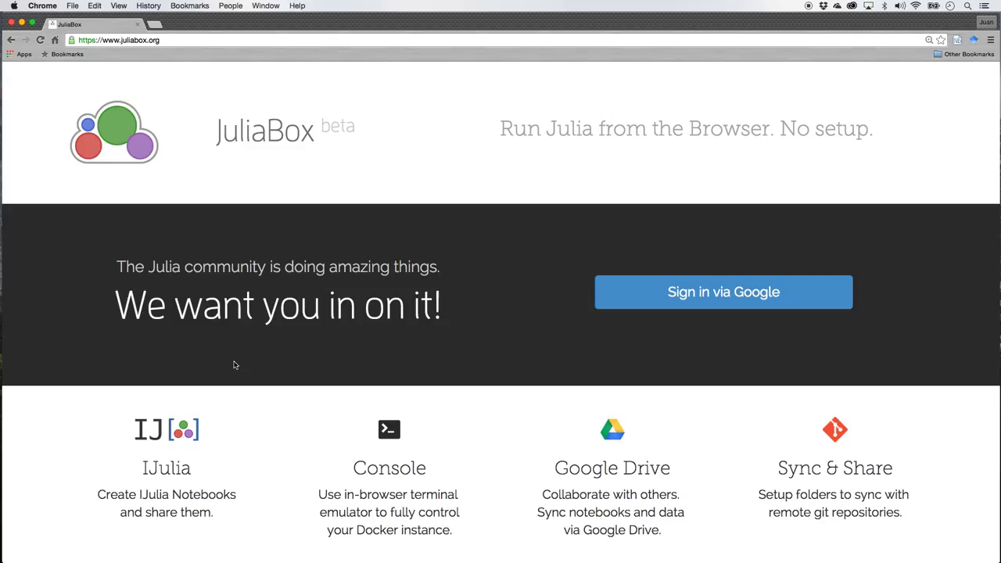
mouse_move(131, 50)
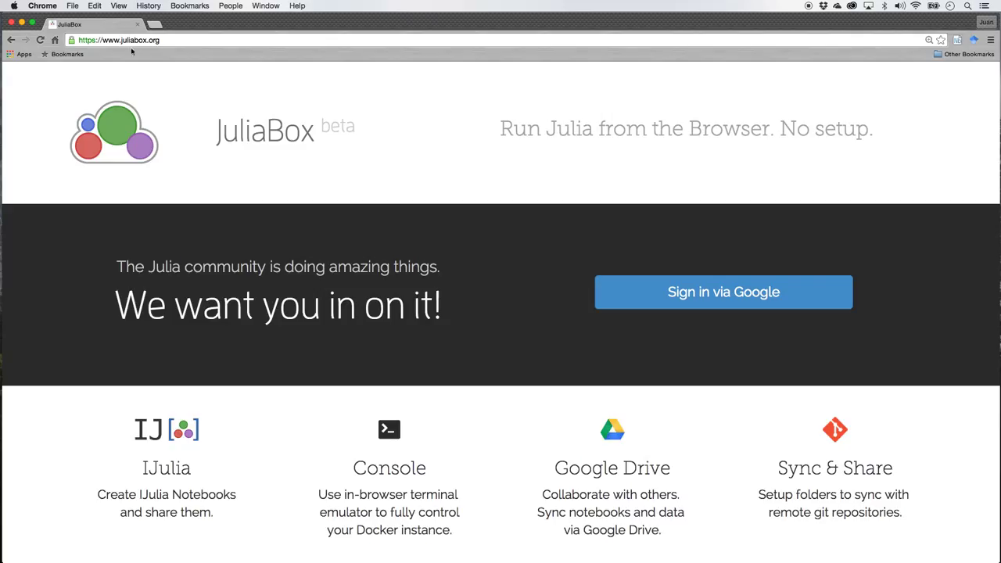
mouse_move(217, 175)
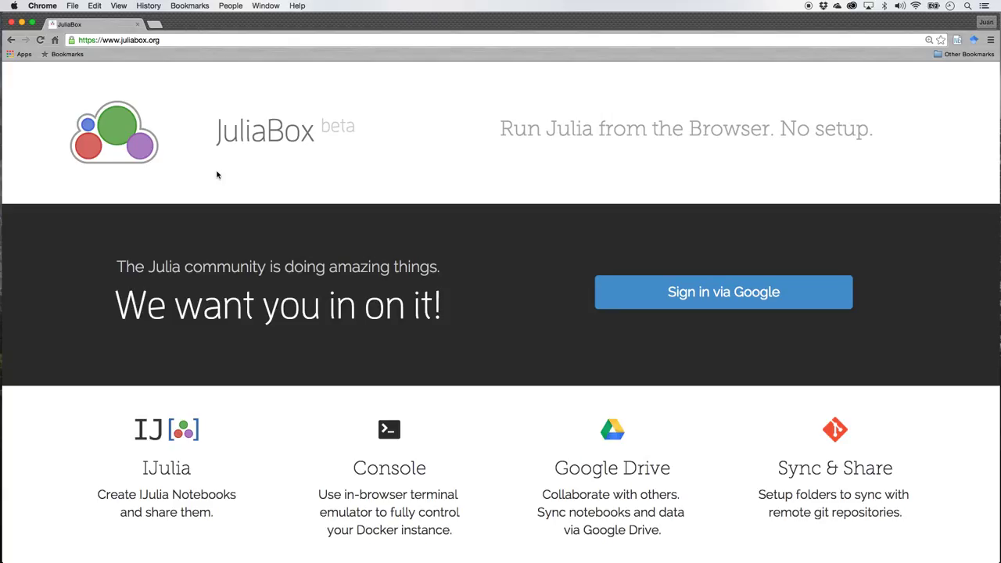
mouse_move(560, 239)
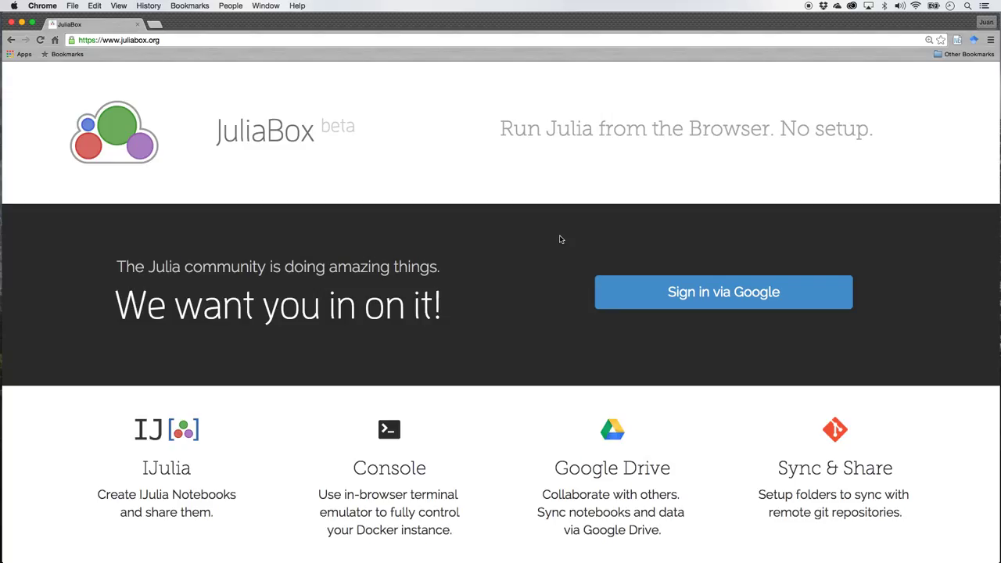
left_click(723, 292)
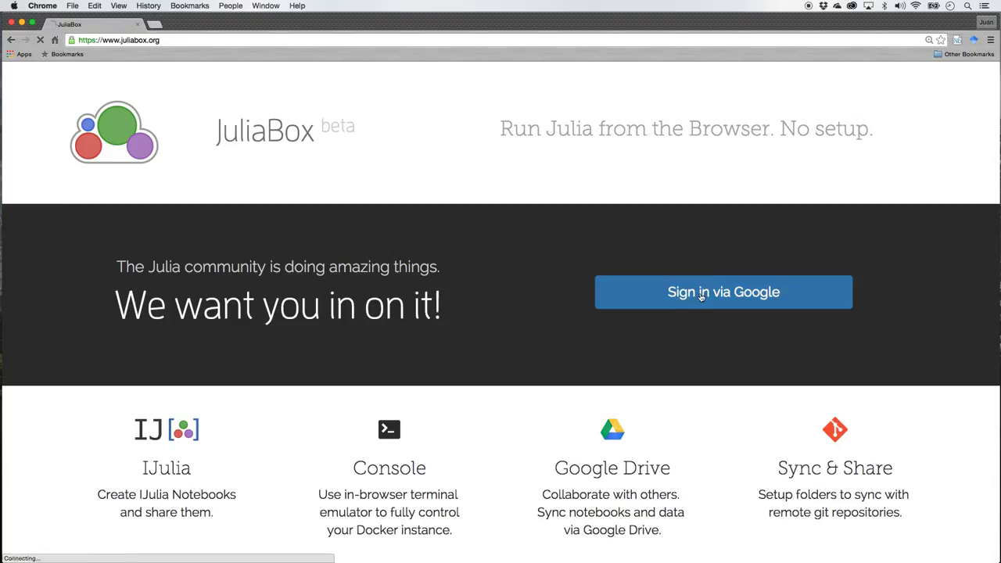
Sign in via Google so the empty Files dashboard loads.
left_click(722, 293)
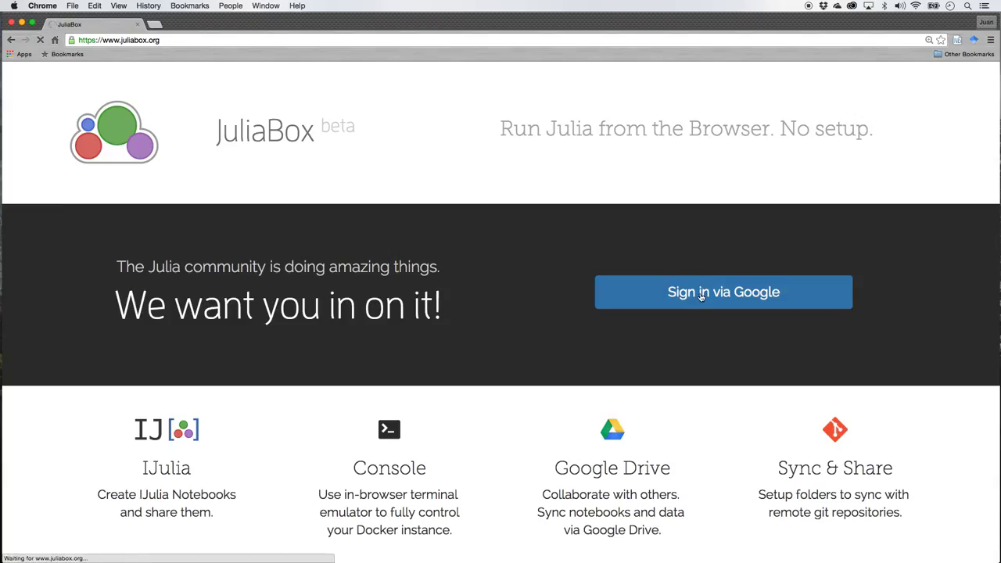
left_click(722, 293)
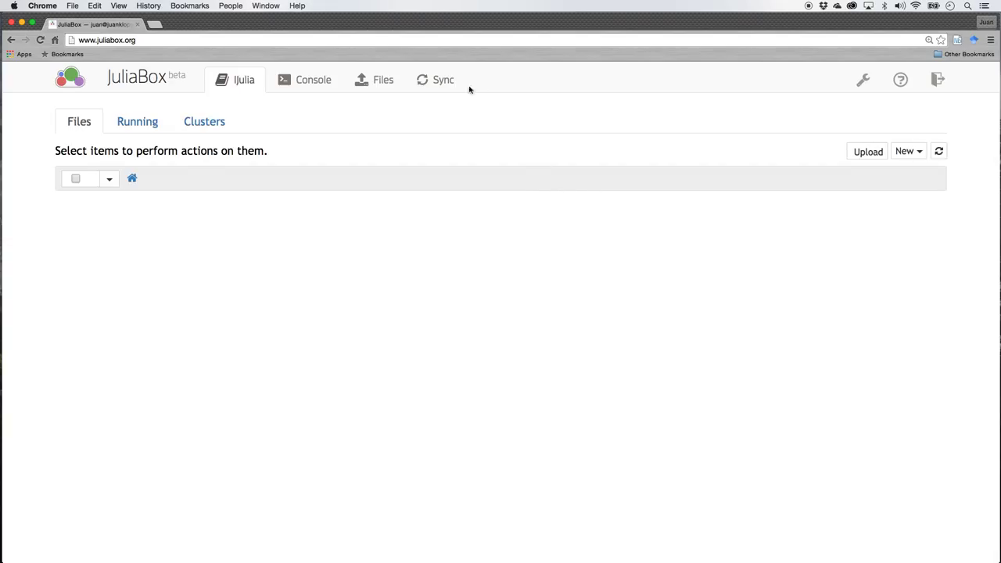
mouse_move(319, 122)
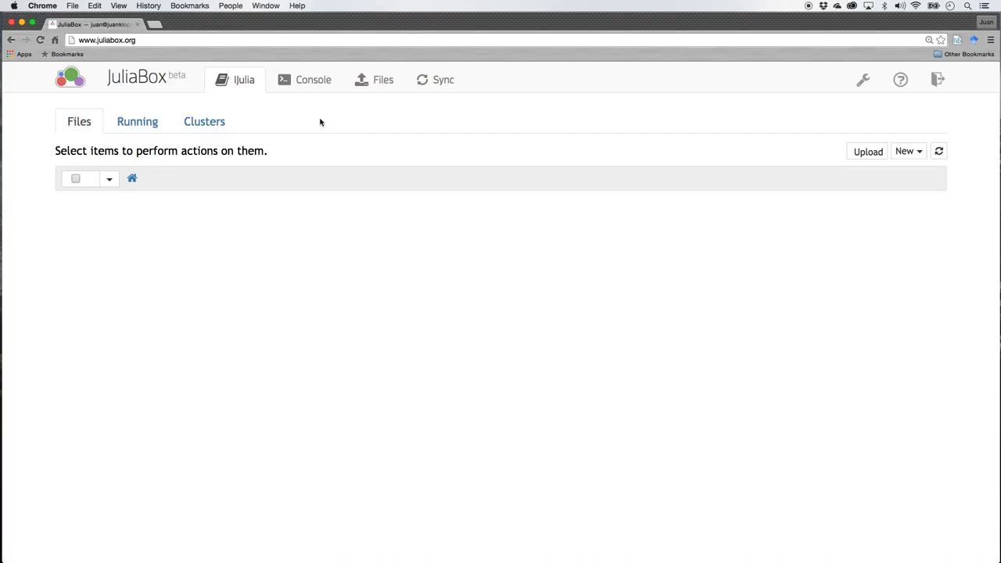
mouse_move(350, 266)
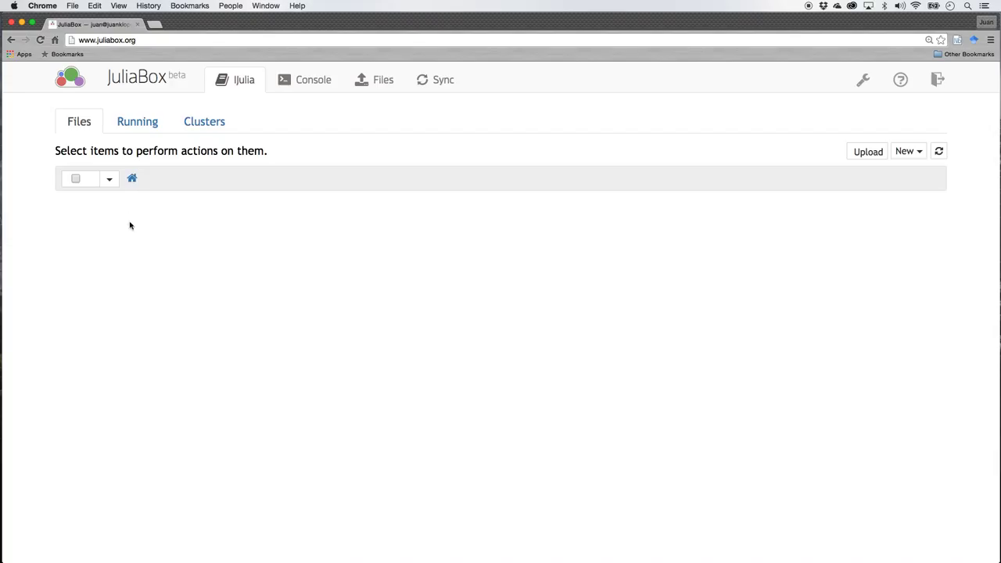
mouse_move(122, 260)
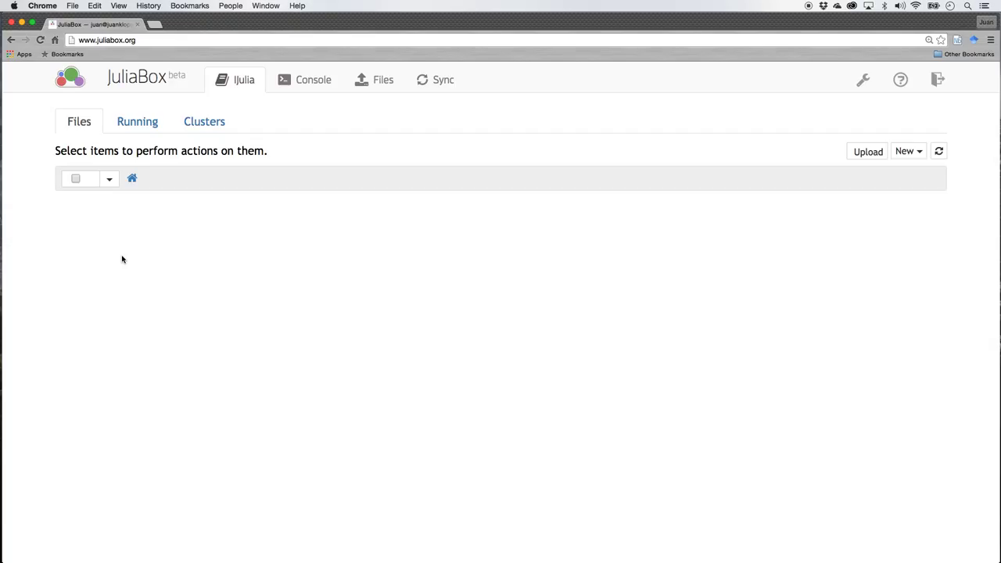
left_click(906, 151)
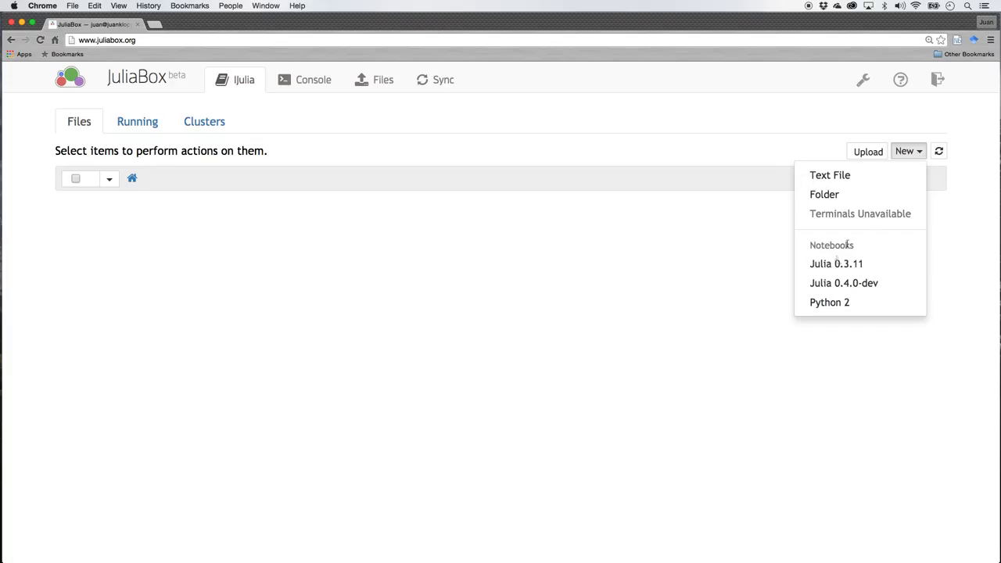
mouse_move(835, 263)
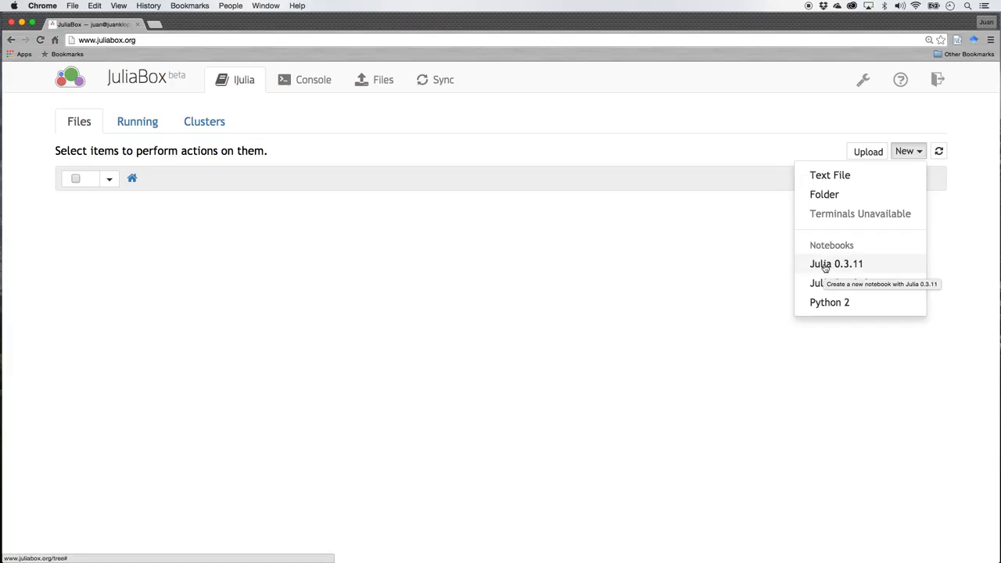
mouse_move(863, 265)
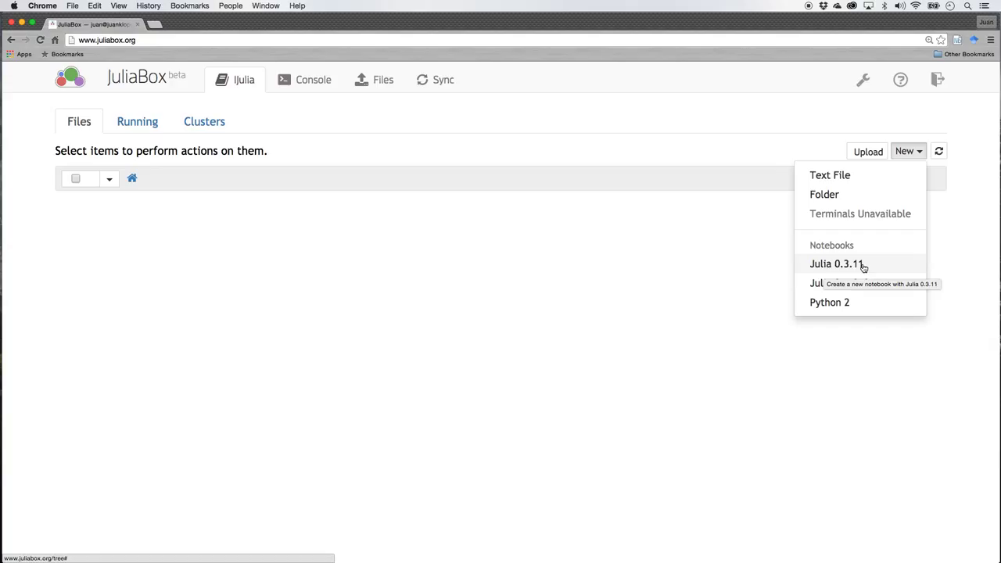
mouse_move(843, 283)
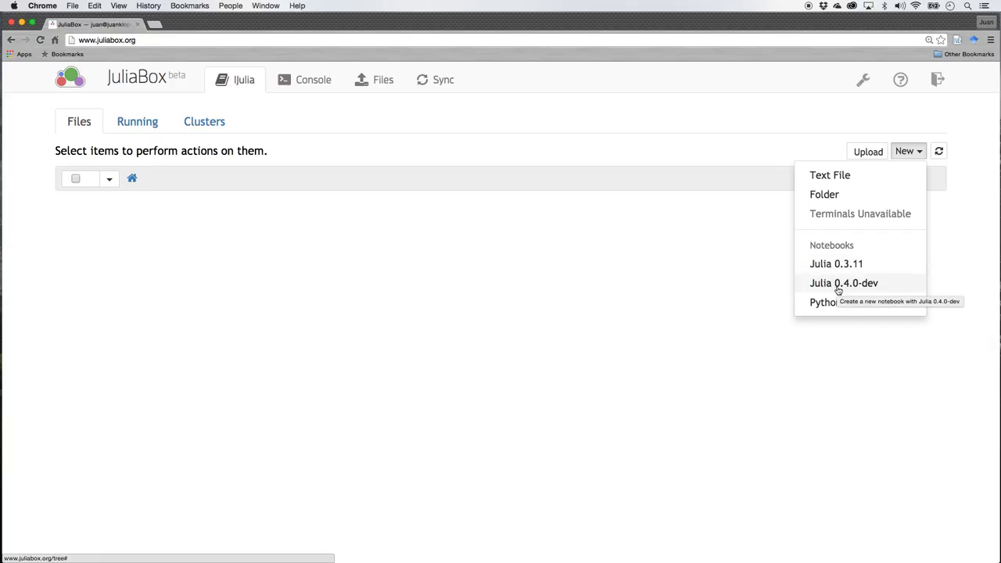
mouse_move(844, 288)
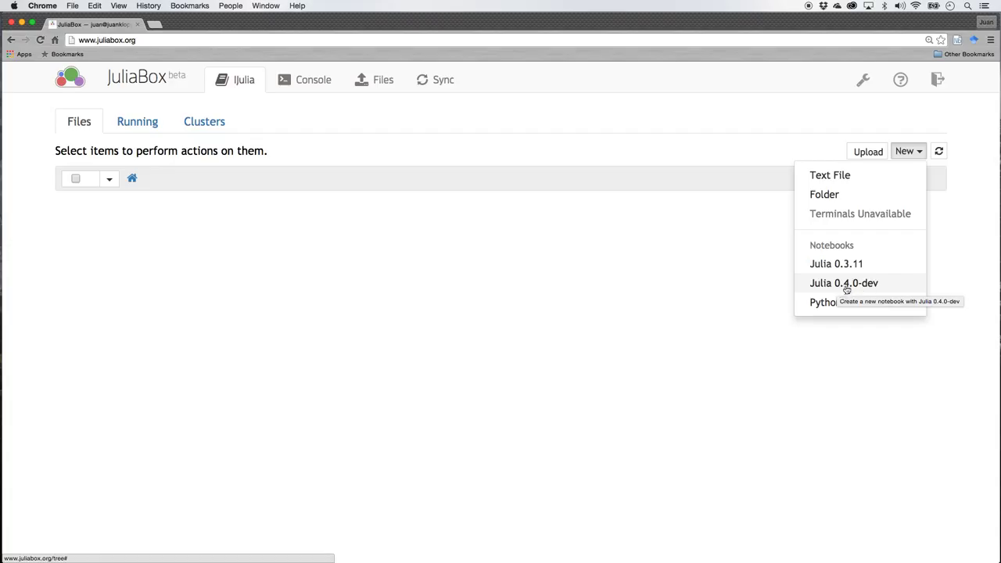
mouse_move(828, 301)
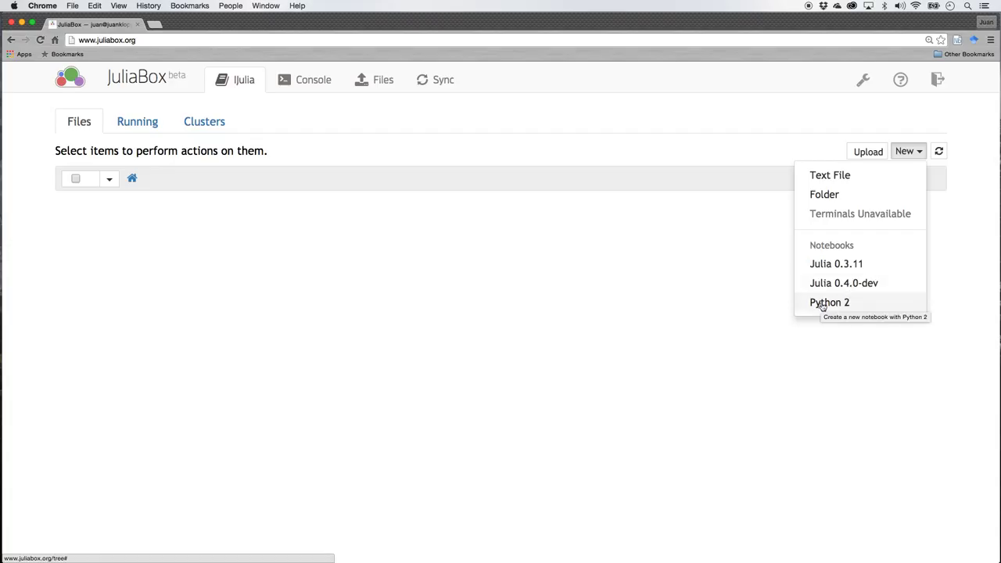
mouse_move(829, 306)
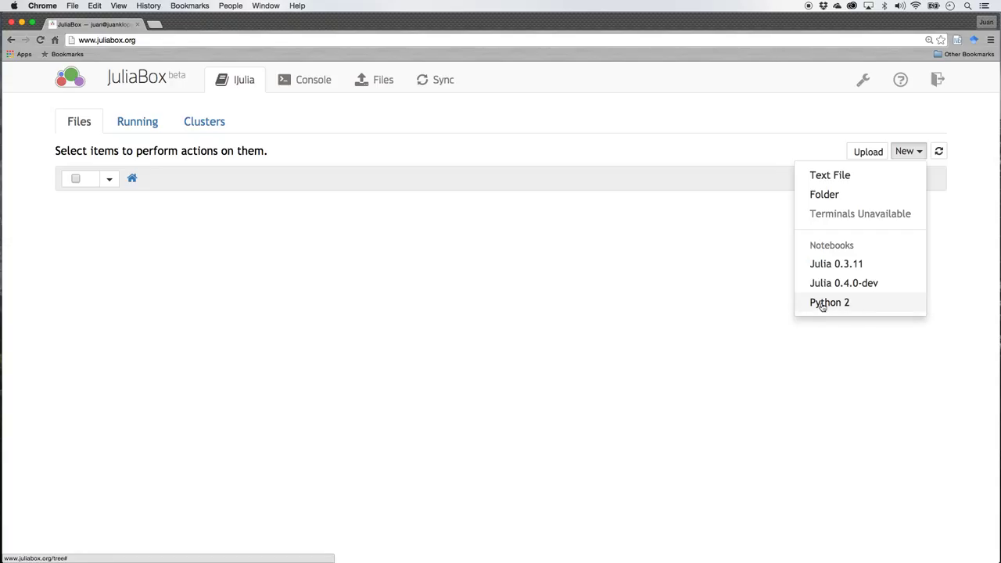
mouse_move(835, 263)
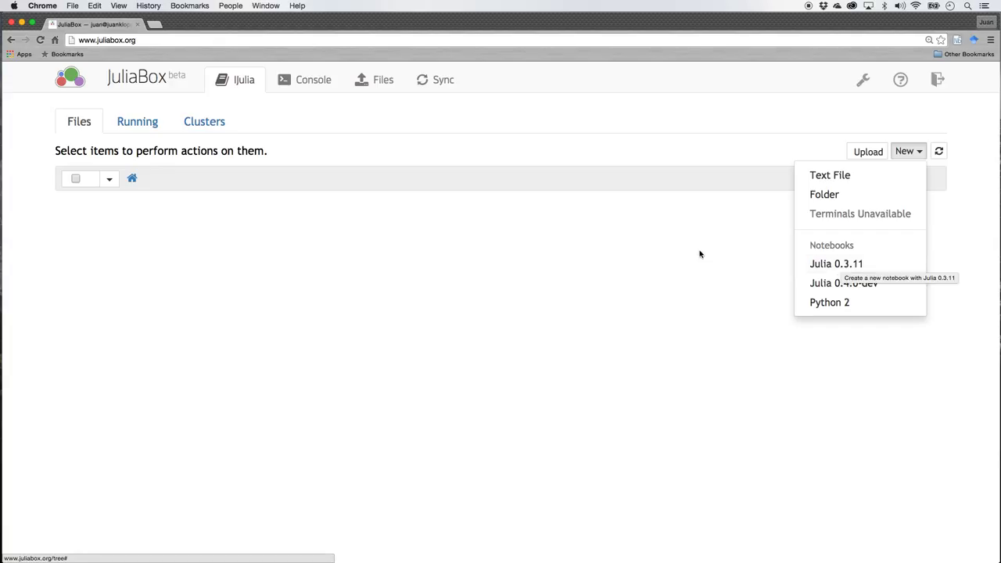
left_click(700, 253)
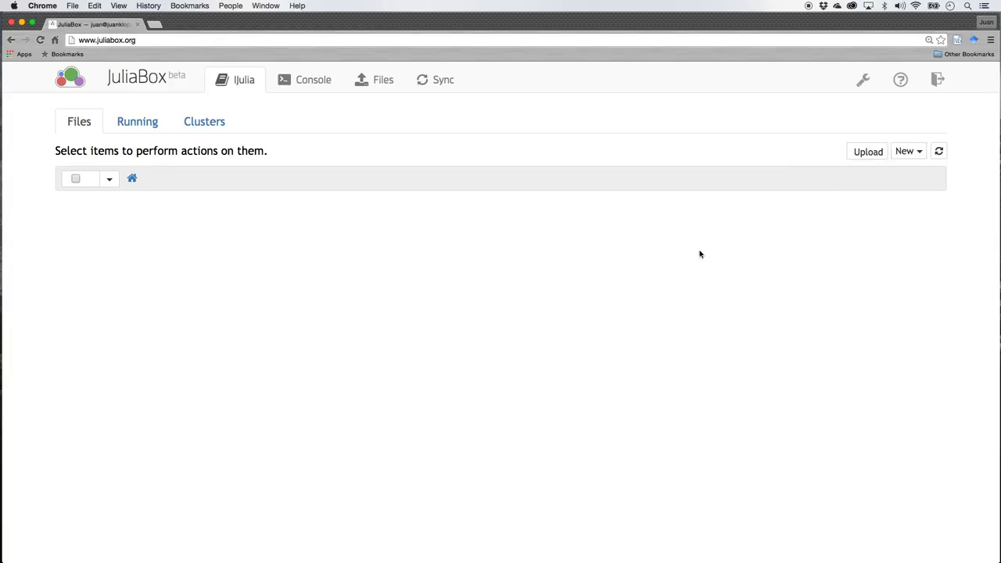